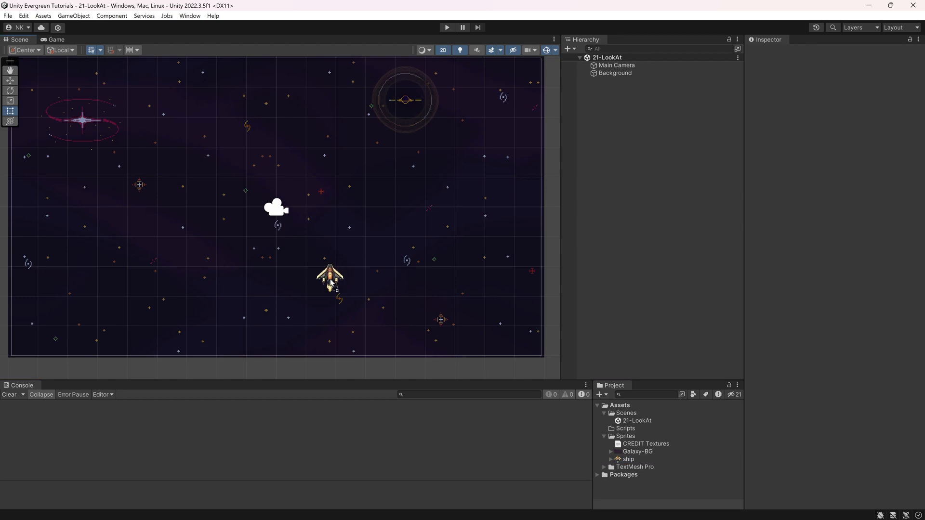
Step: Set the ship sprite's Transform Position Y to -3
click(329, 277)
text(0)
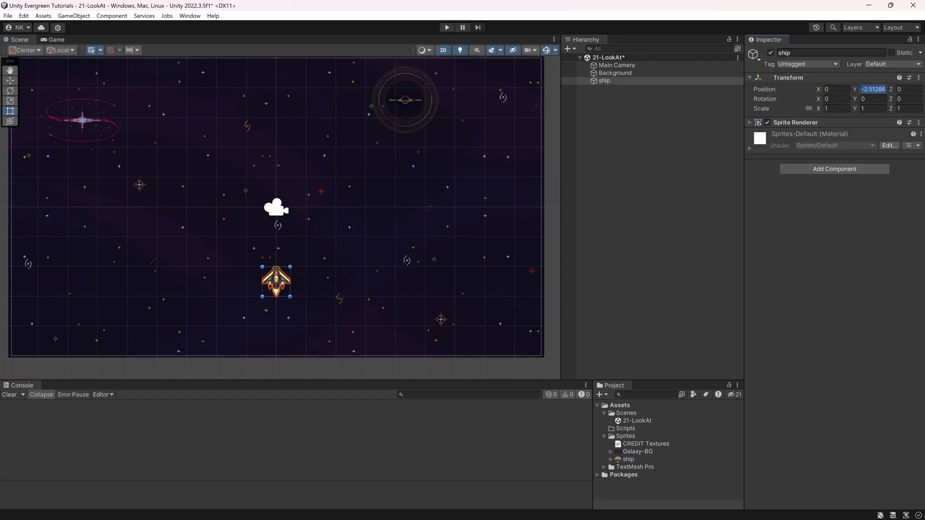
text(-3)
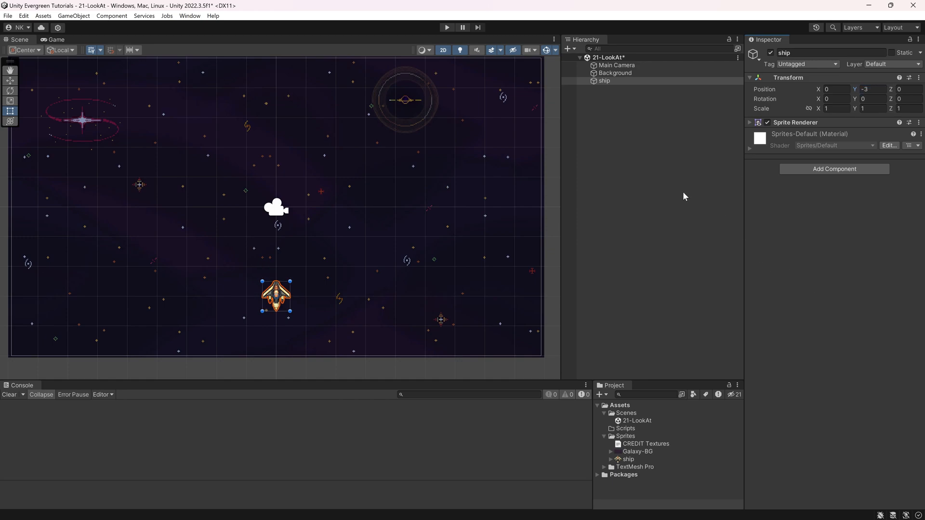
click(604, 80)
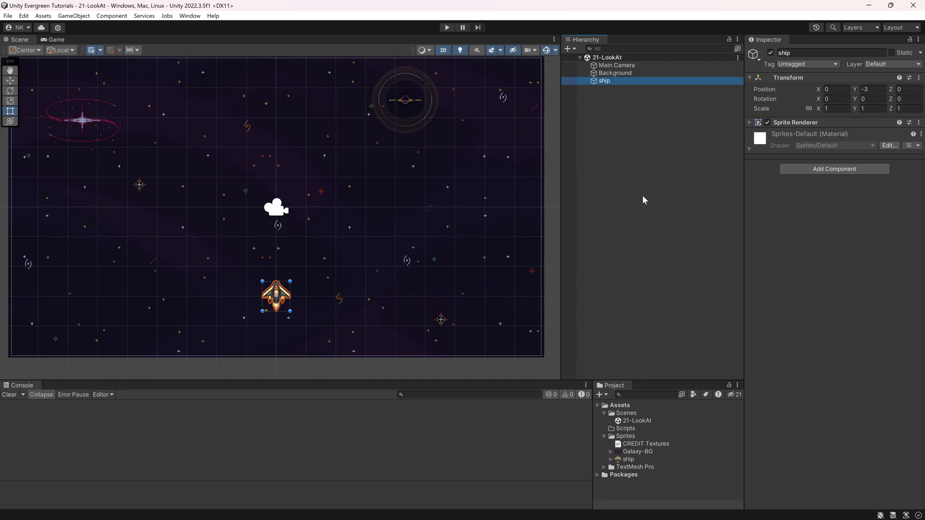
mouse_move(604, 417)
text(LookAt)
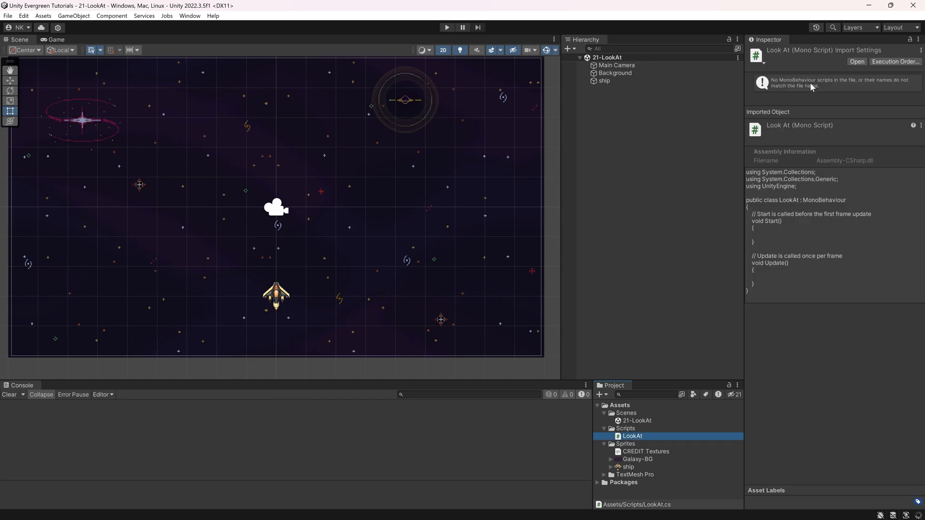
Step: Open the new LookAt C# script for editing in Visual Studio
click(604, 80)
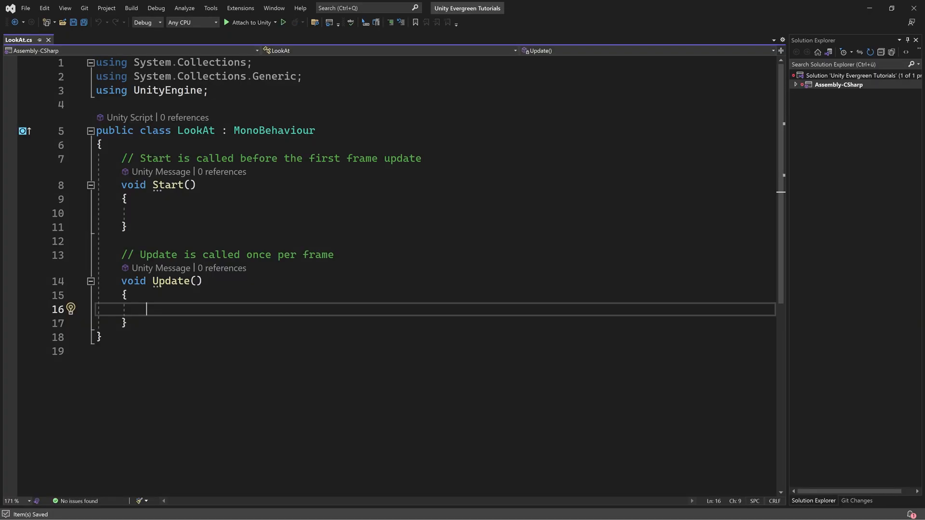
Step: Declare 'private Camera cam;' and assign the main camera to cam in Start()
key(Enter)
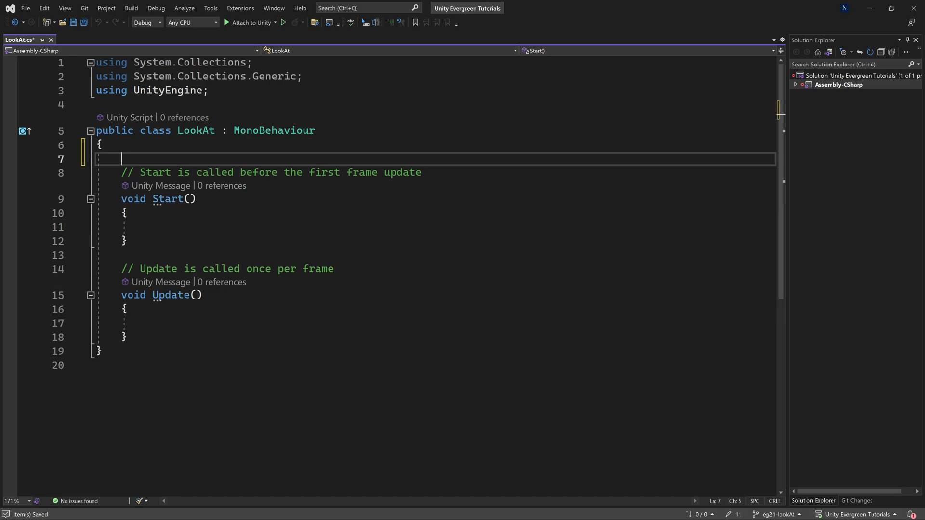
text(private Camera cam;)
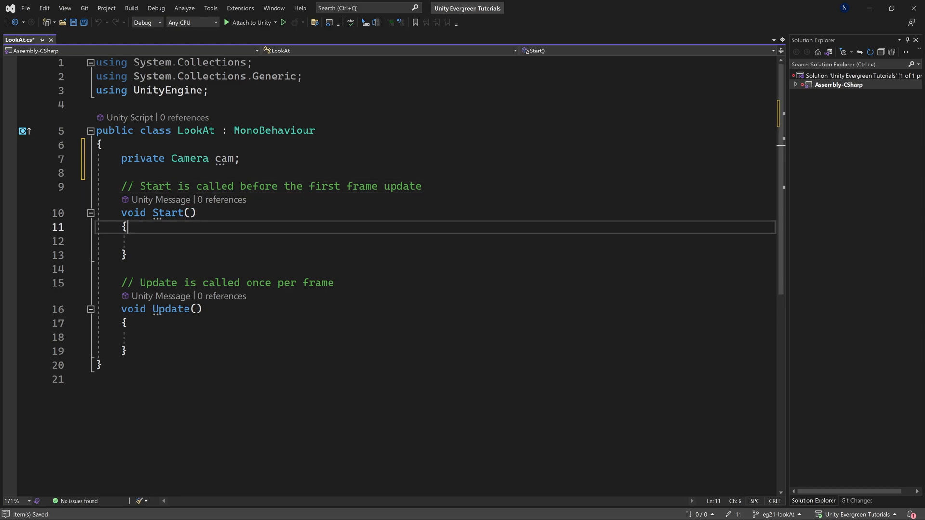
text(cam = GetComponent<Camera>();)
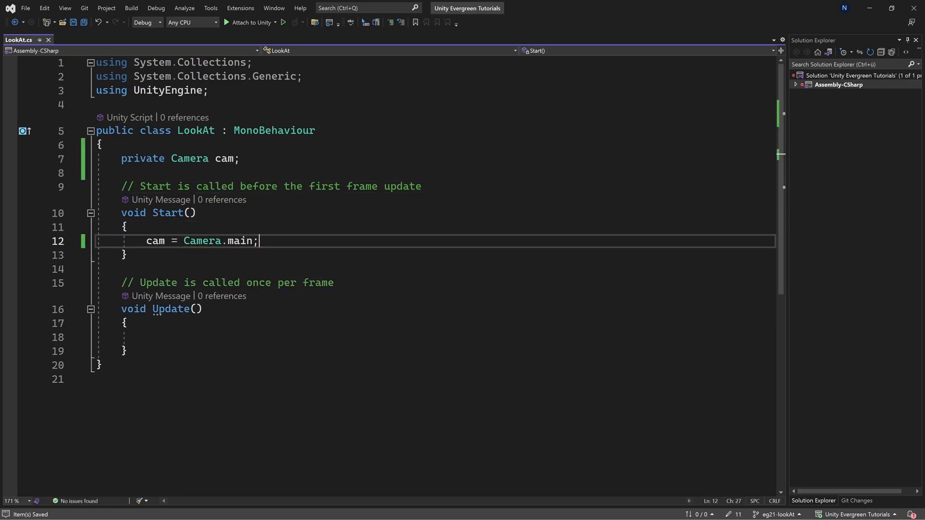
double_click(202, 241)
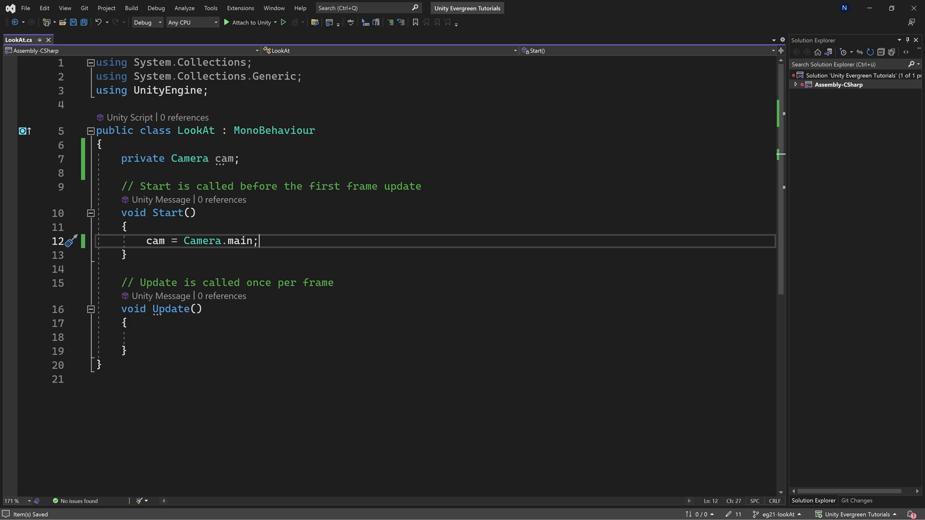
triple_click(178, 159)
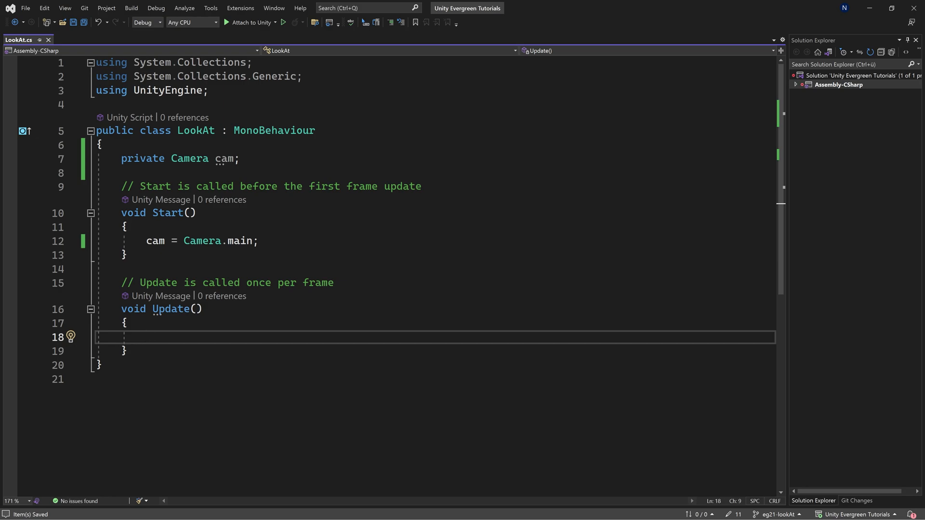
Step: In Update, store mousePos as (Vector2)cam.ScreenToWorldPoint(Input.mousePosition)
text(Vector3)
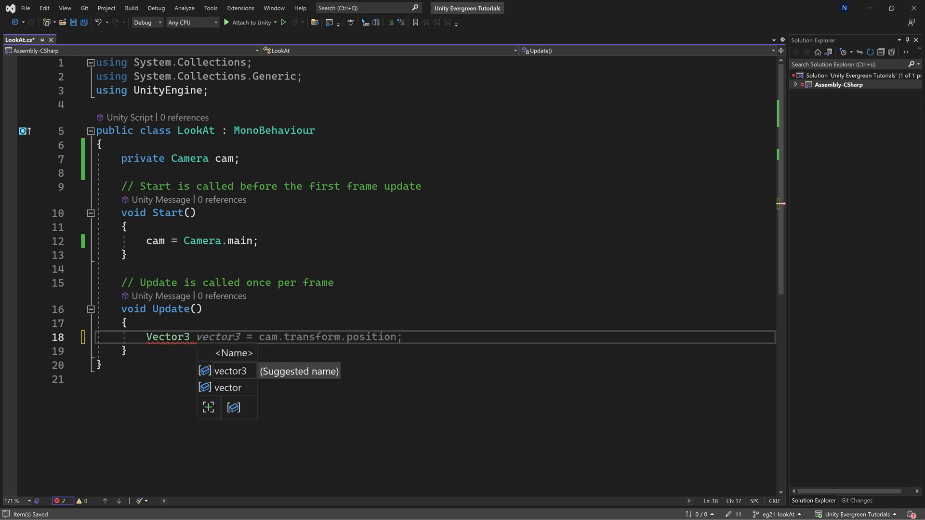
text(mo)
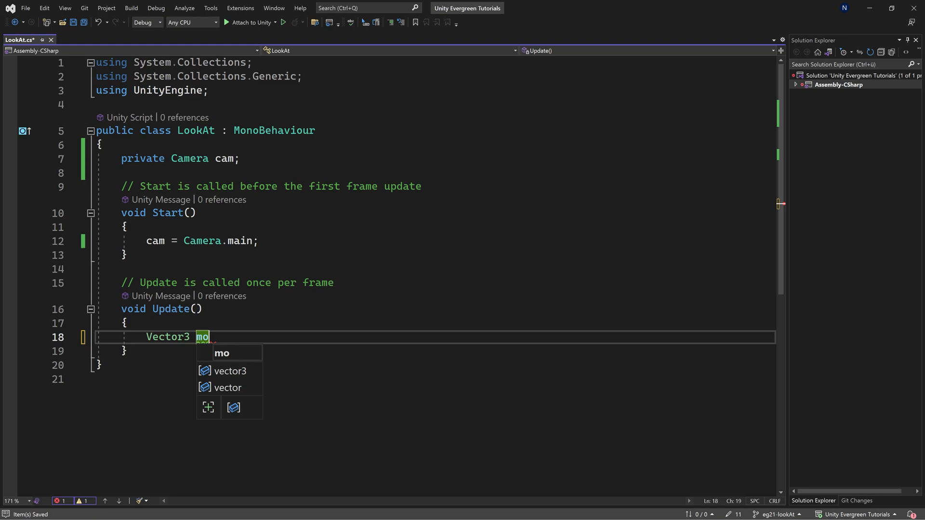
text(usePos = cam.transform.position;)
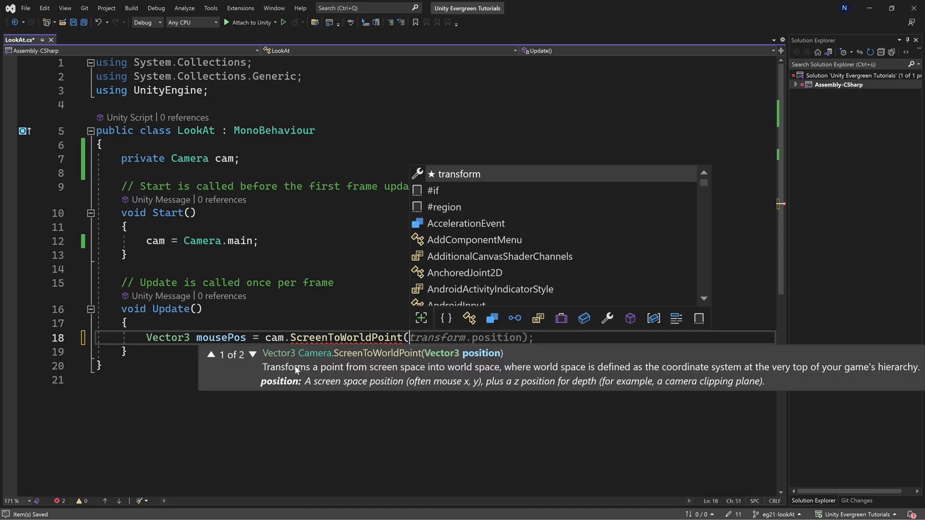
text(Input.mousep)
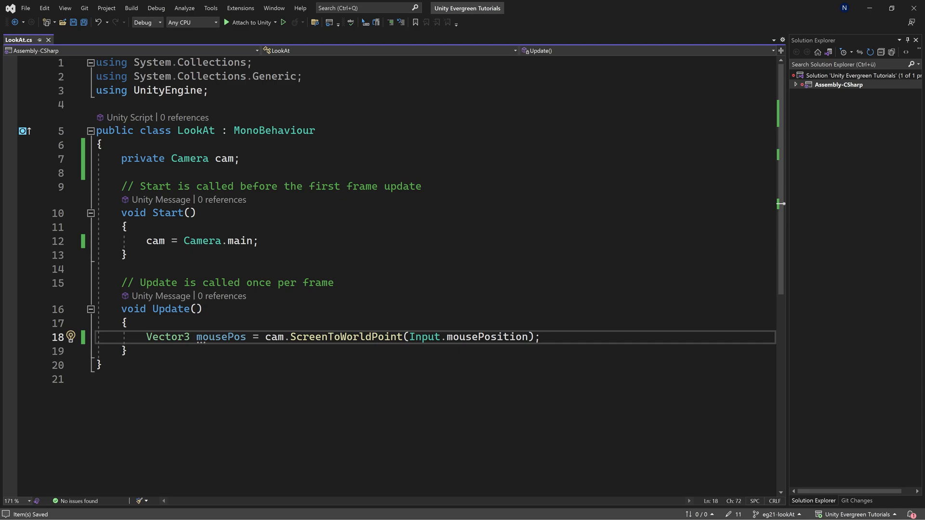
click(126, 323)
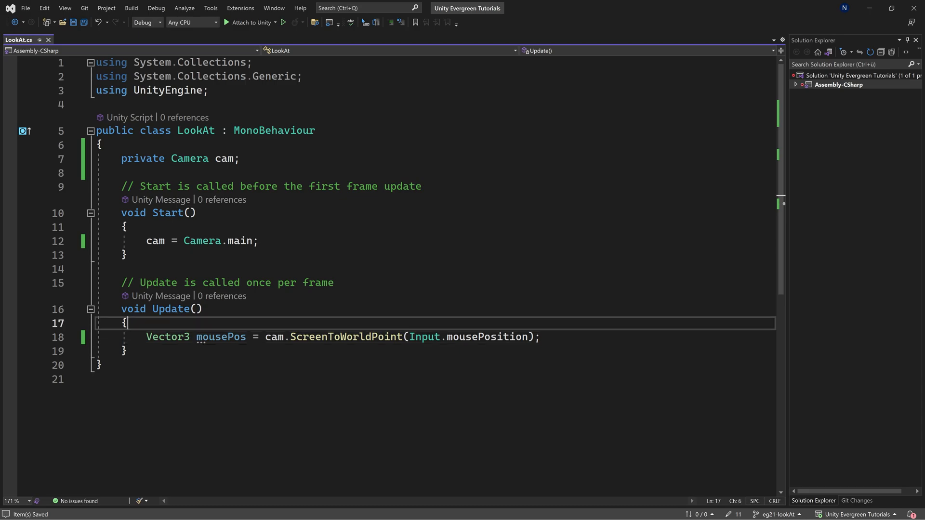
double_click(346, 337)
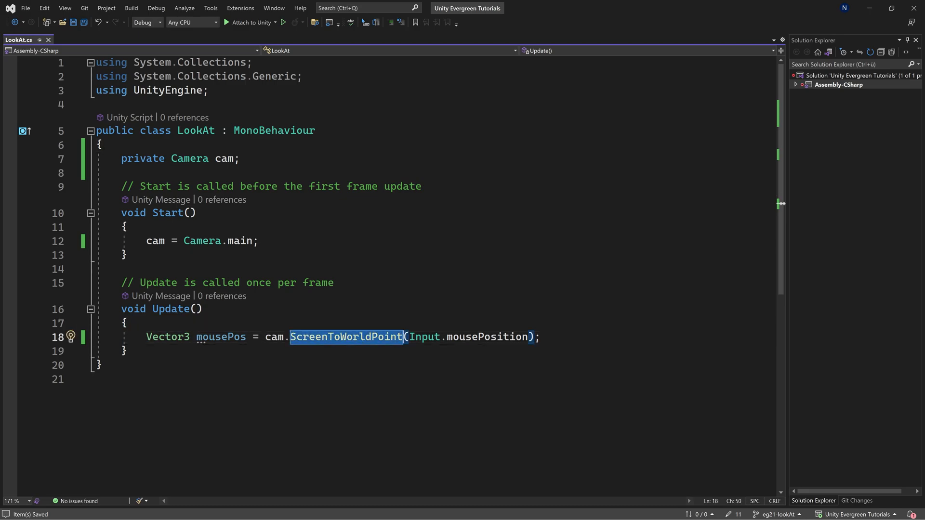
text(())
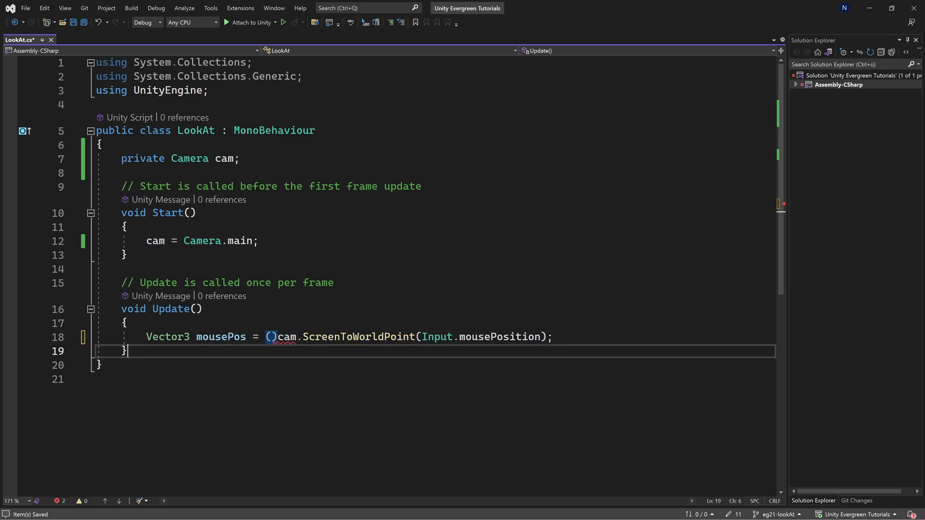
text(Vector2)
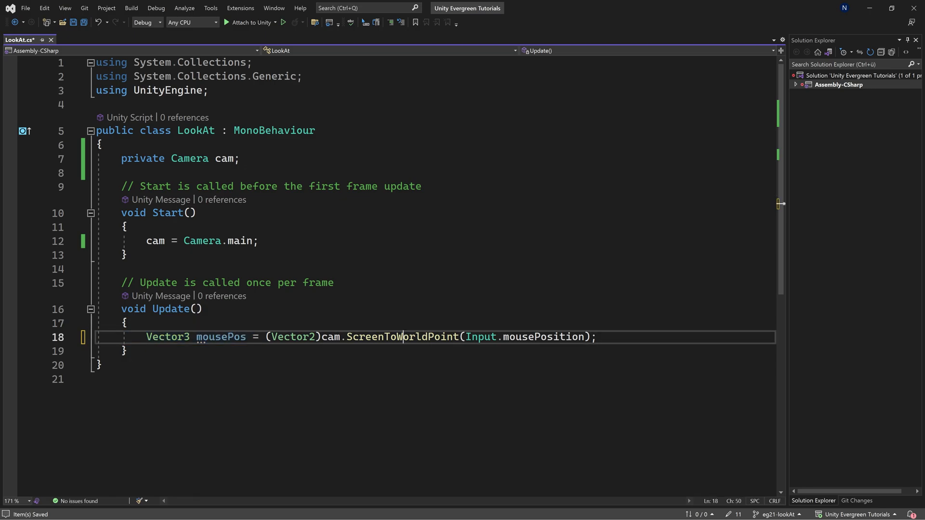
double_click(543, 337)
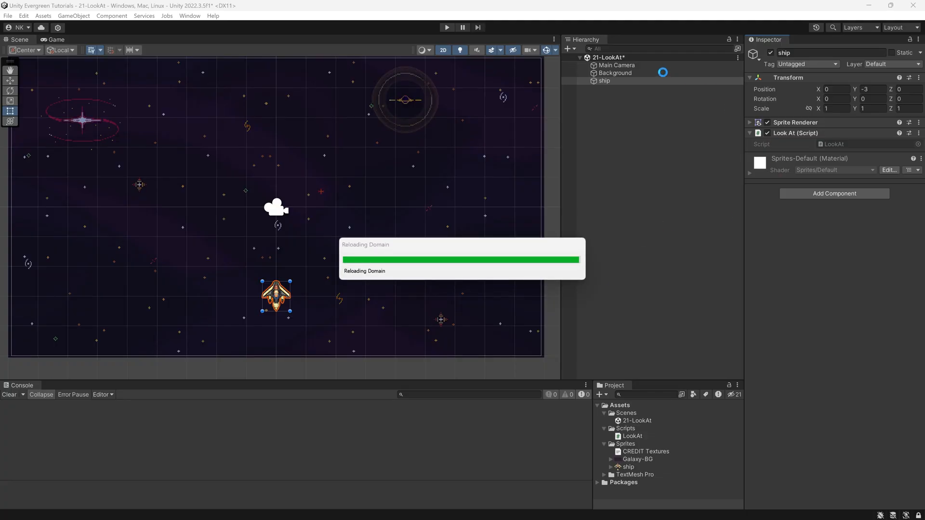
Step: Return to the LookAt script in Visual Studio after Unity's reload
click(616, 64)
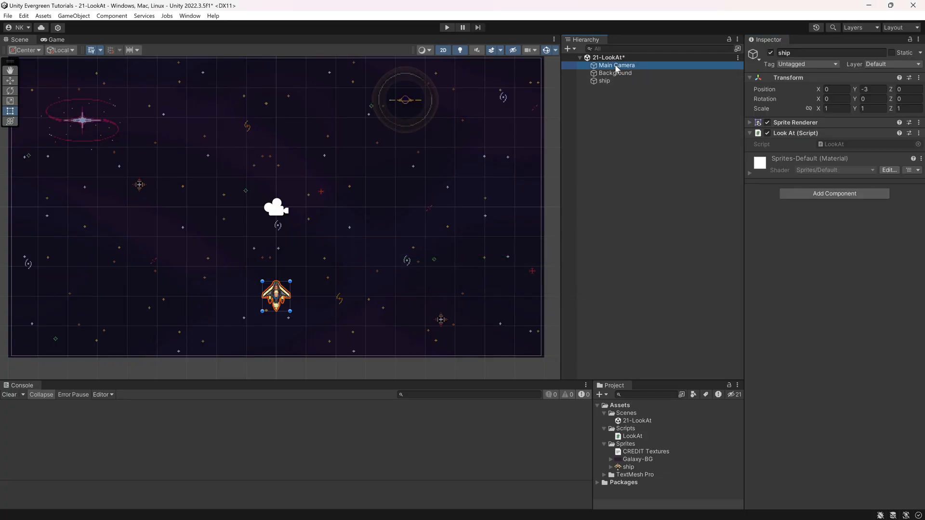
click(617, 65)
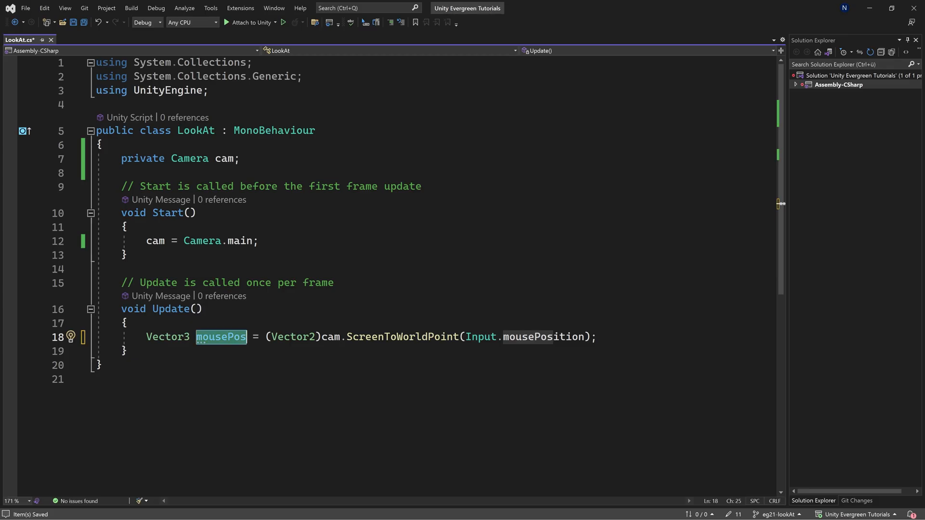
Step: Compute float angleRad with Mathf.Atan2 of mousePos minus transform position, y then x
text(float a)
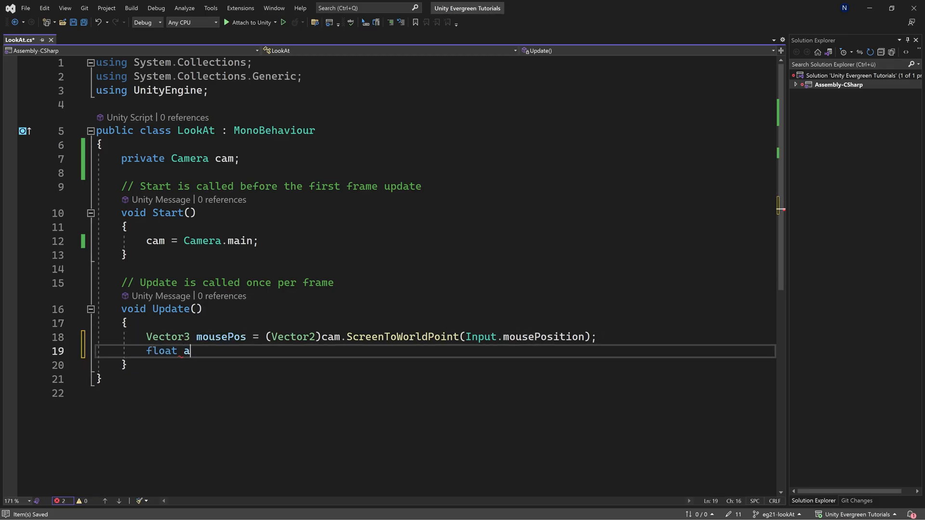
text(ngleRad =)
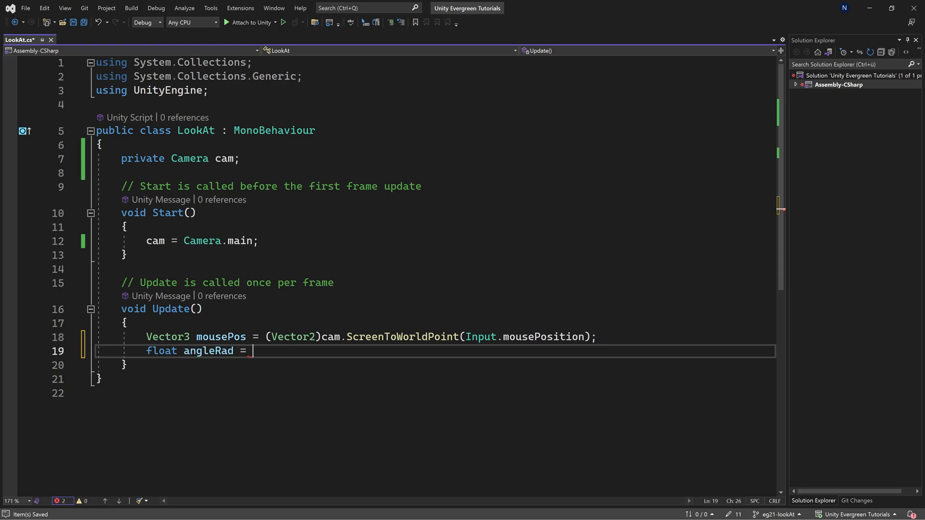
text(Mathf)
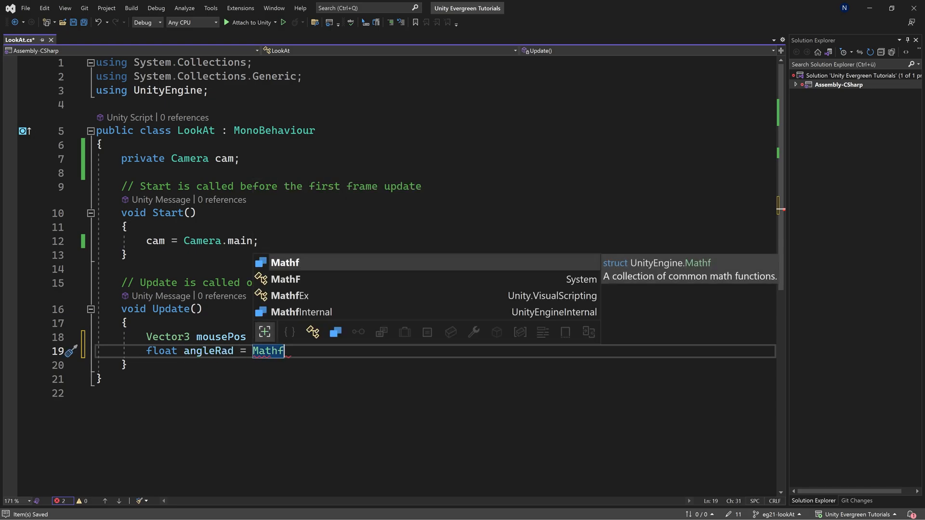
text(.)
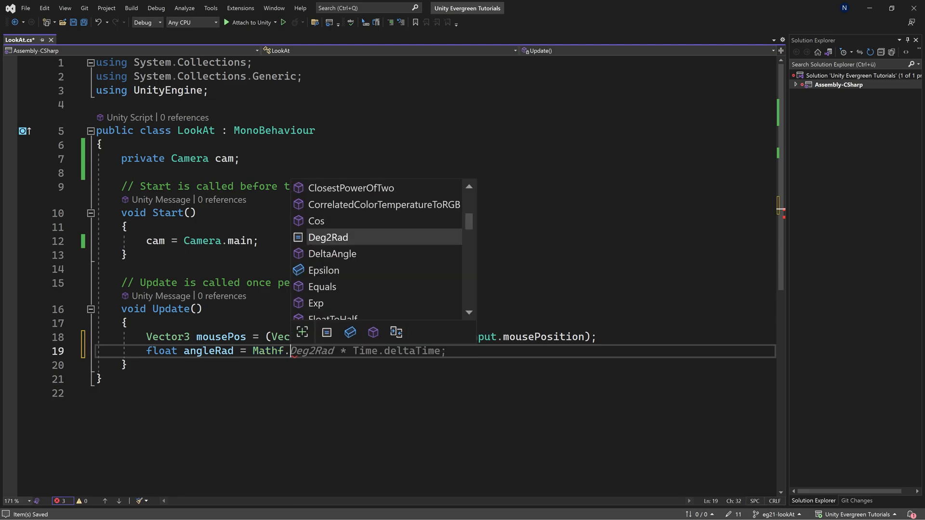
text(Atan)
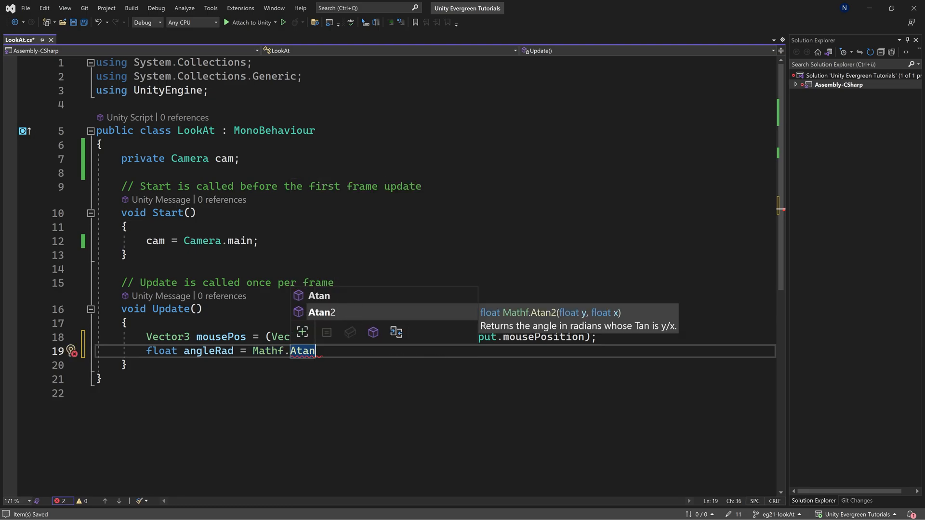
text(2)
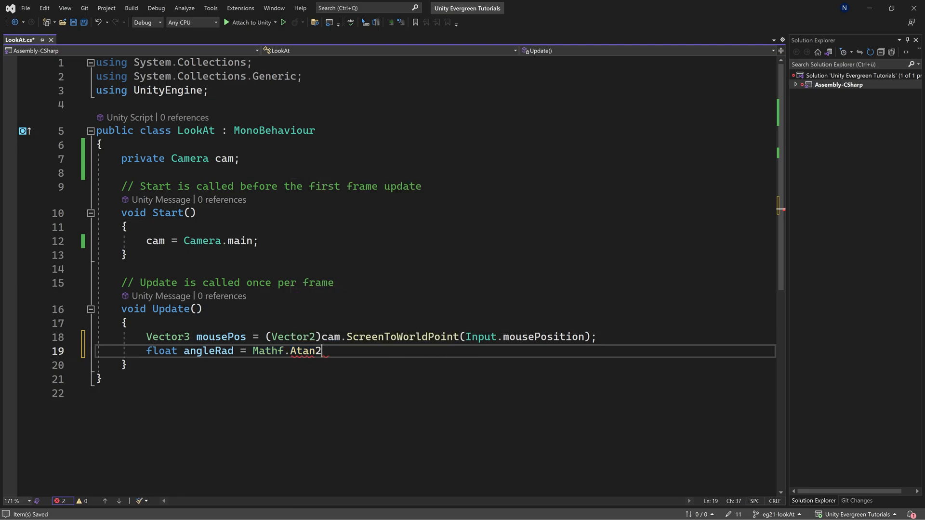
text((mousePos.y, mousePos.x);)
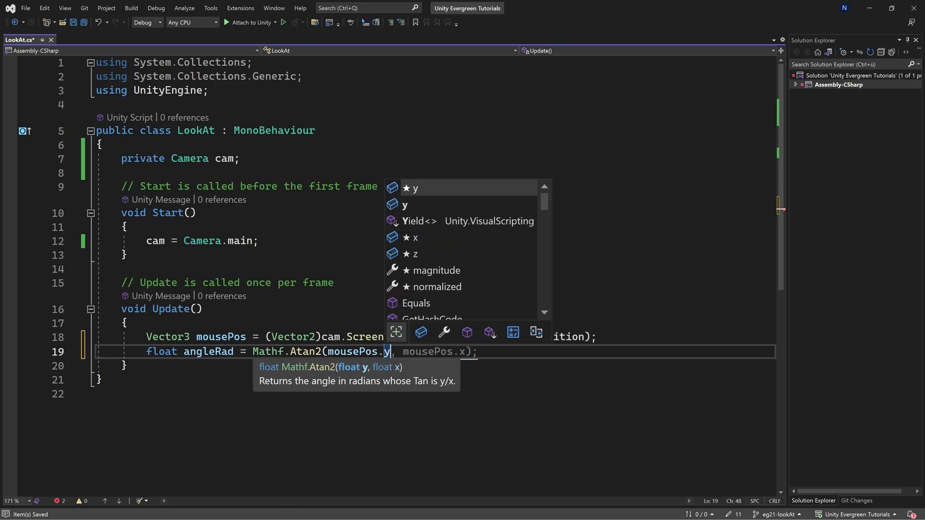
text(- cam.transform.position.y)
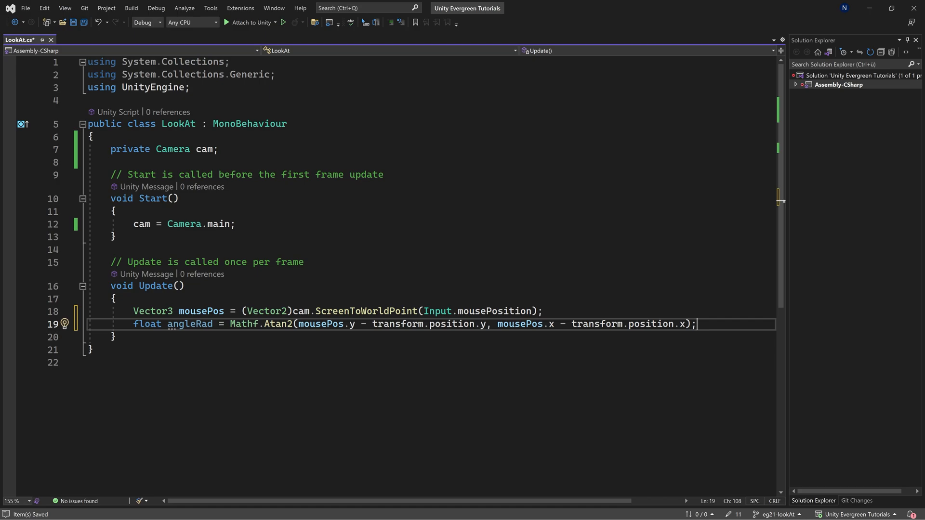
Step: Add float angleDeg = (180 / Mathf.PI) * angleRad - 90 with an 'Offset this by 90 Degrees' comment
text(fo)
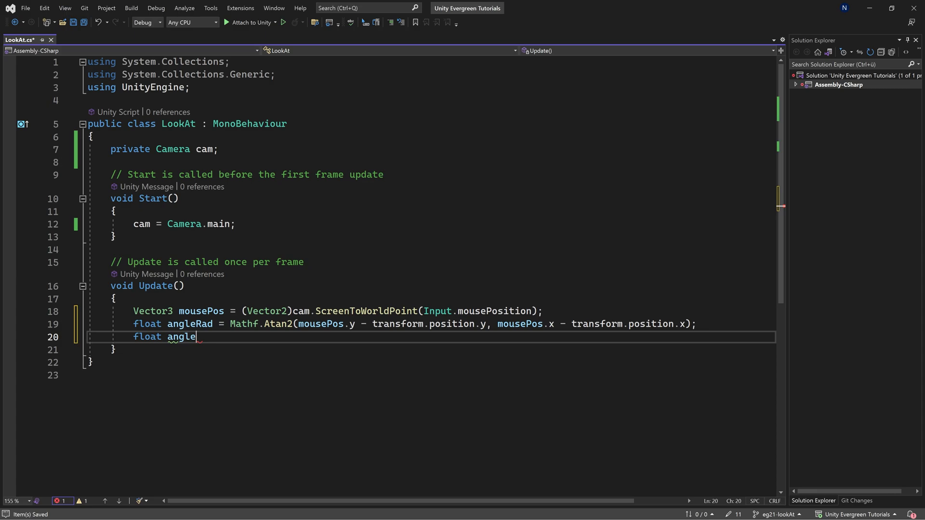
text(Deg = ()
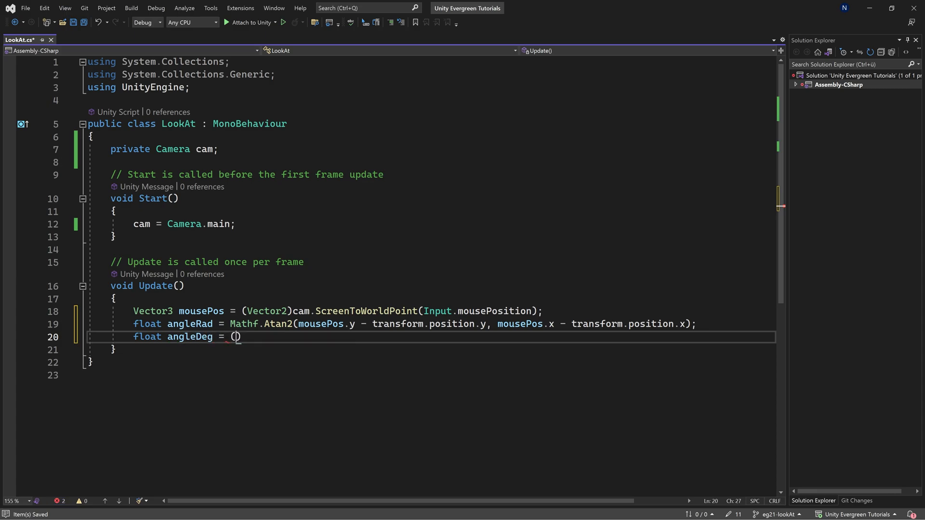
text(180 /)
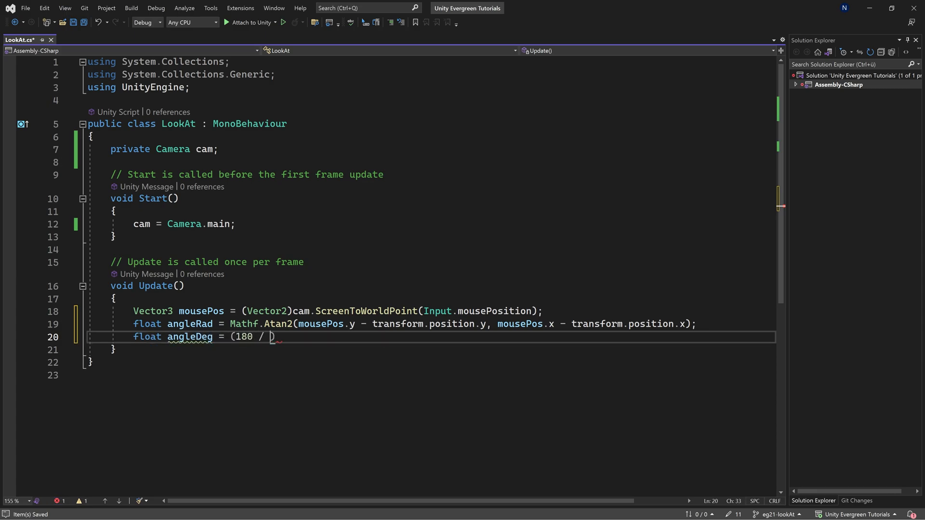
text(Mathf.PI) * angleRad;)
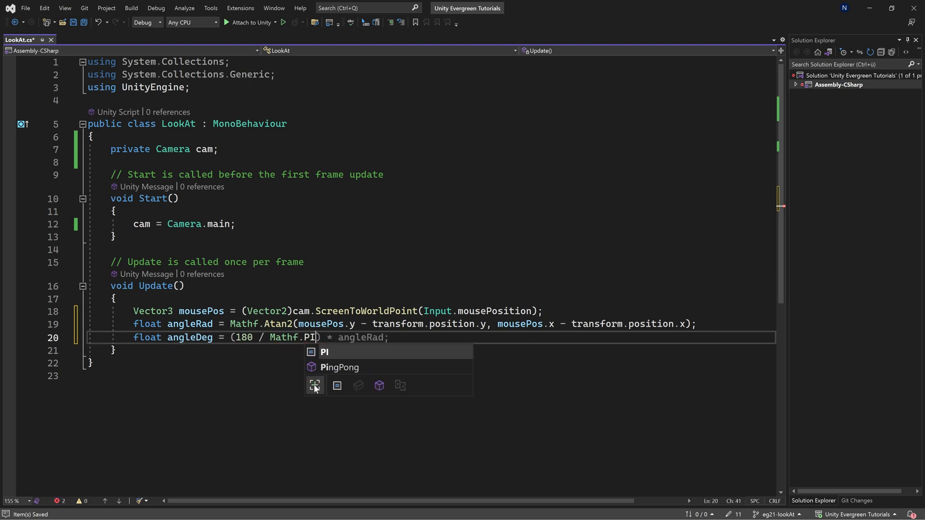
text(- 90;)
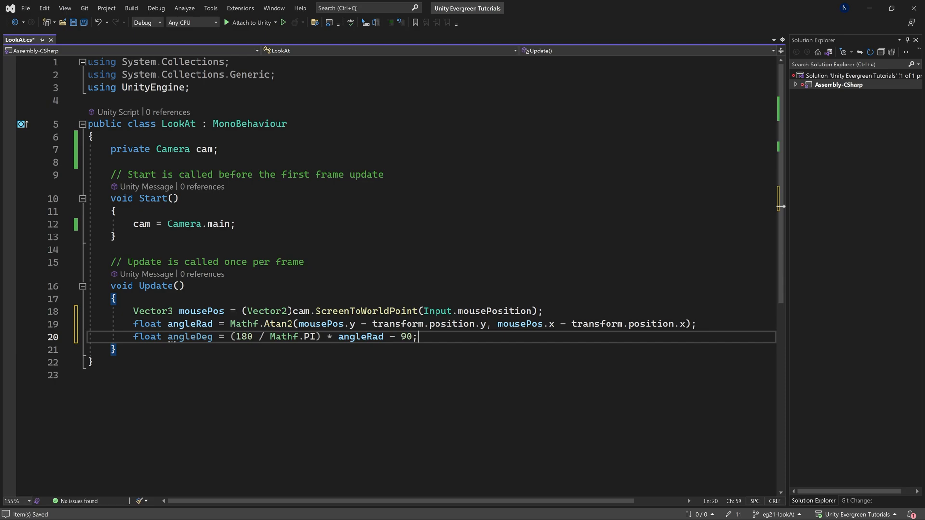
text(// Offseet)
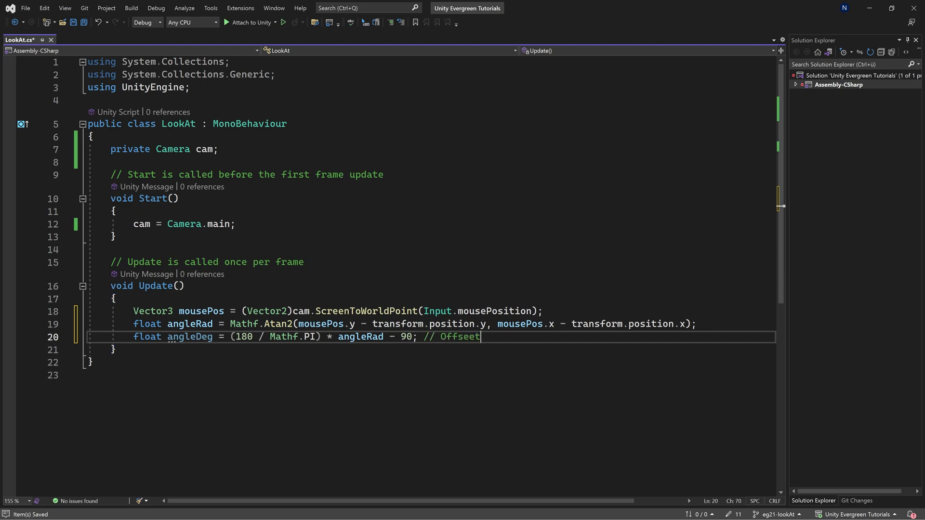
text(this by 90 Degrees)
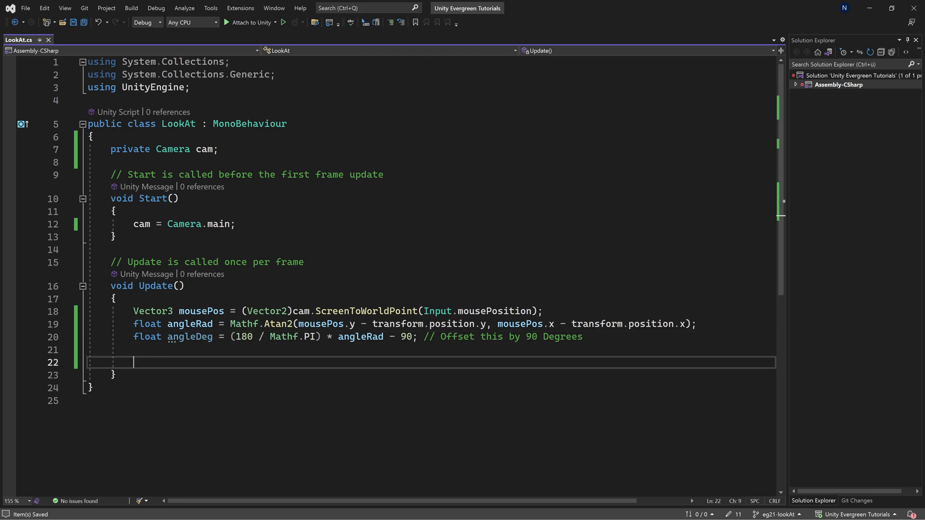
Step: Set transform.rotation to Quaternion.Euler(0f, 0f, angleDeg) in Update
text(transform)
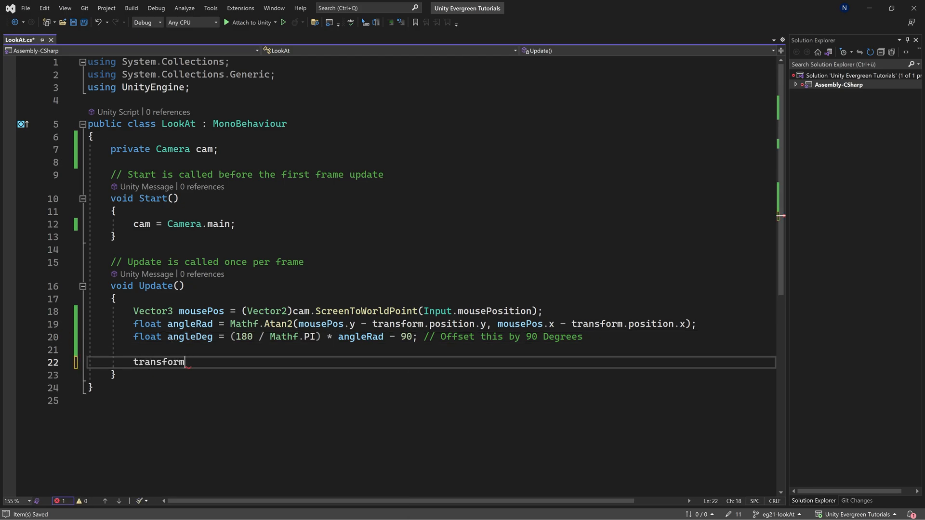
text(.Rot)
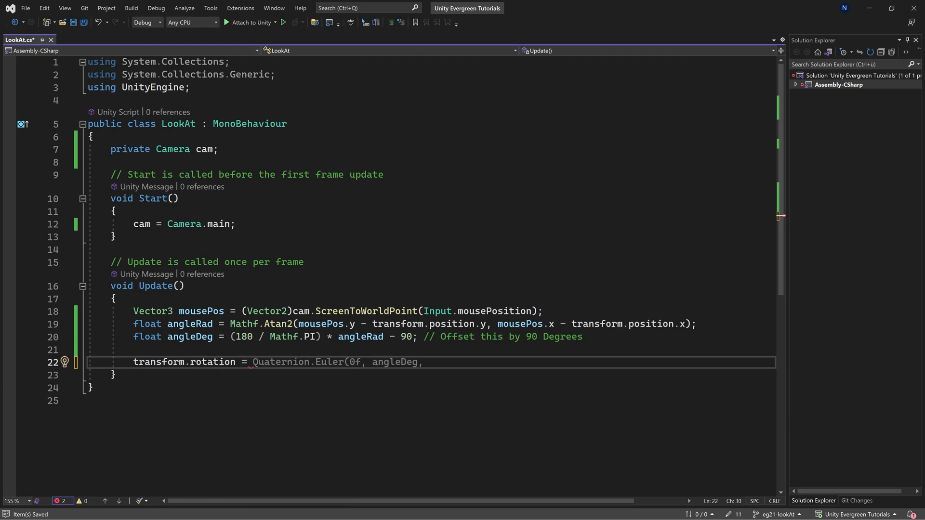
text(0f);)
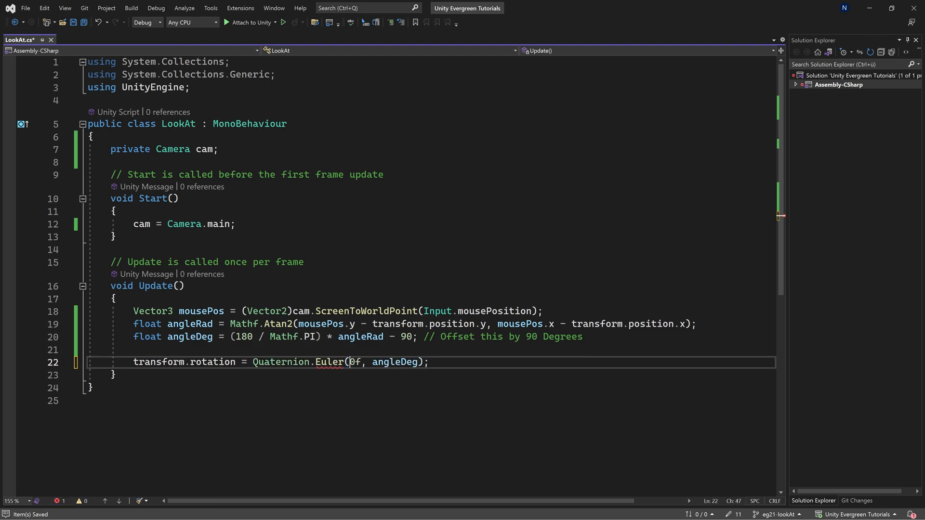
text(0f,)
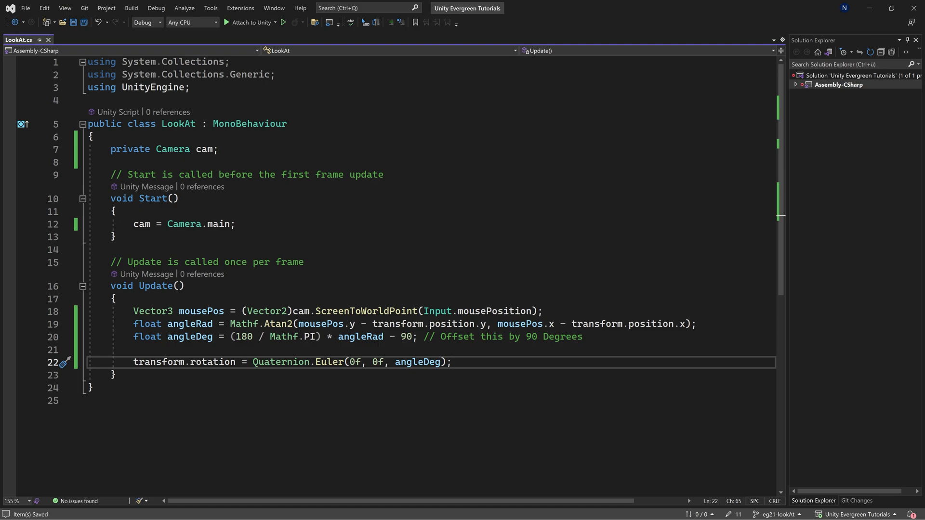
double_click(280, 362)
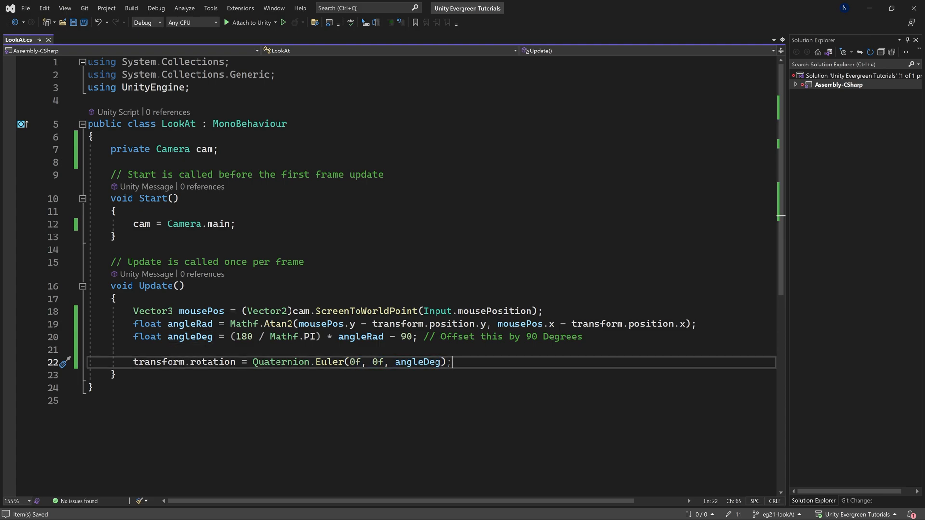
key(enter)
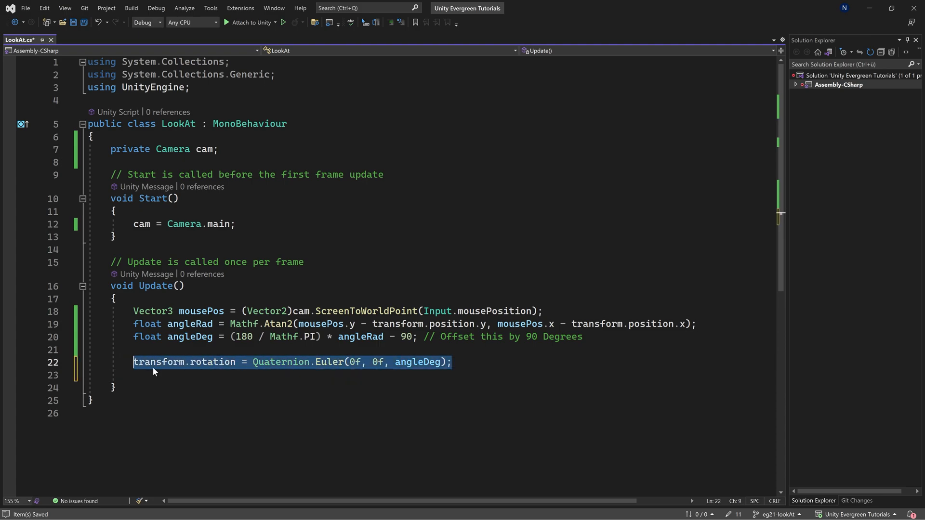
Step: Add Debug.DrawLine(transform.position, mousePos, Color.white, Time.deltaTime) and save
text(Debug)
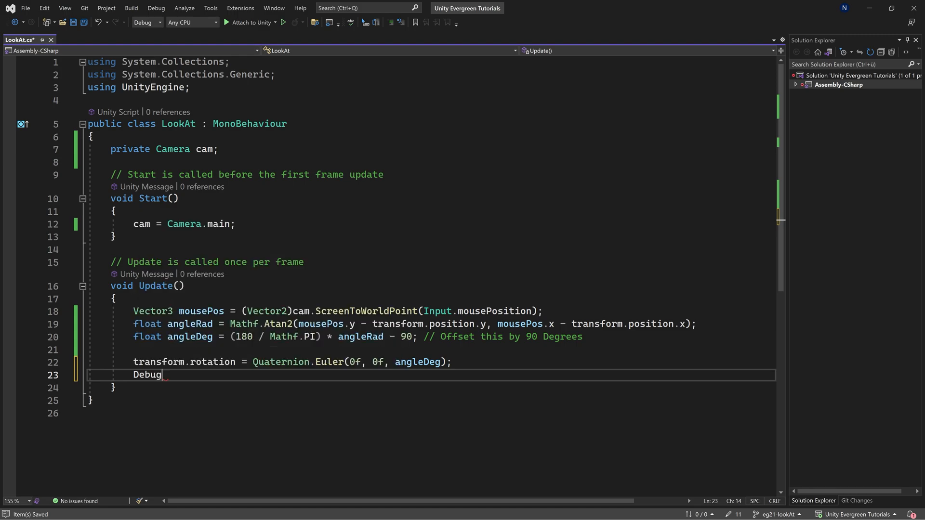
text(.DrawLine(transform.position, mousePos);)
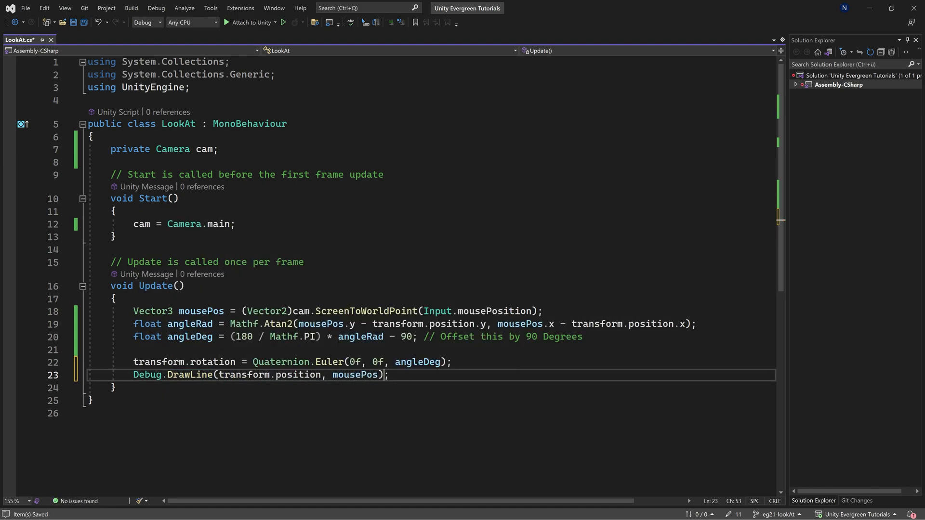
text(, COlor.white)
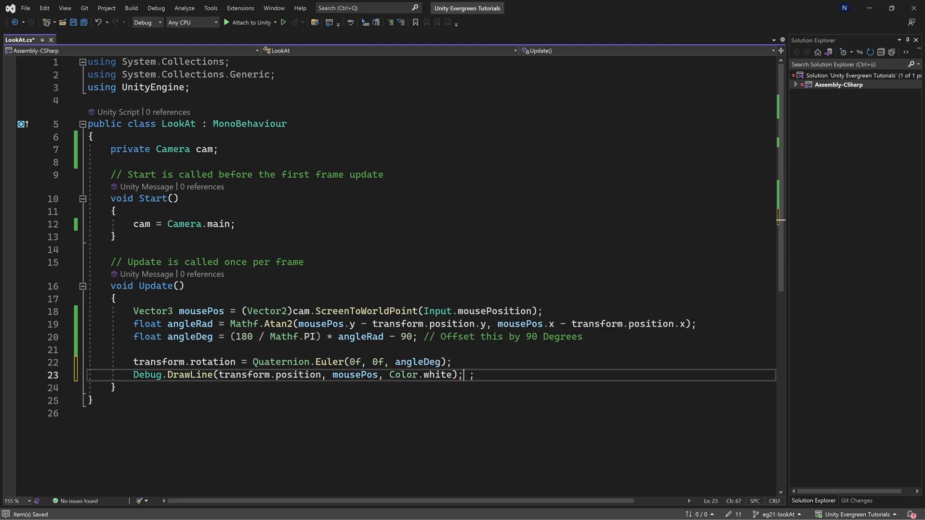
double_click(438, 375)
text(, Time.deltaTime)
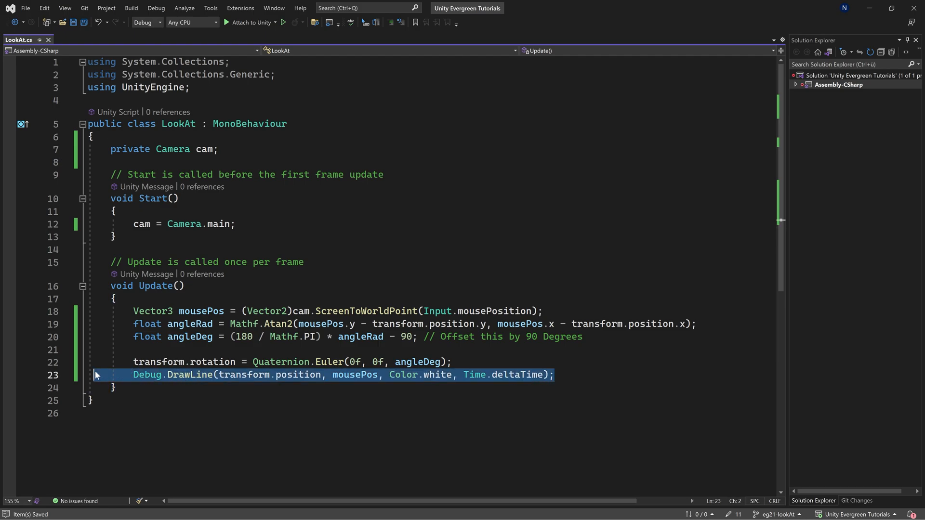
click(553, 375)
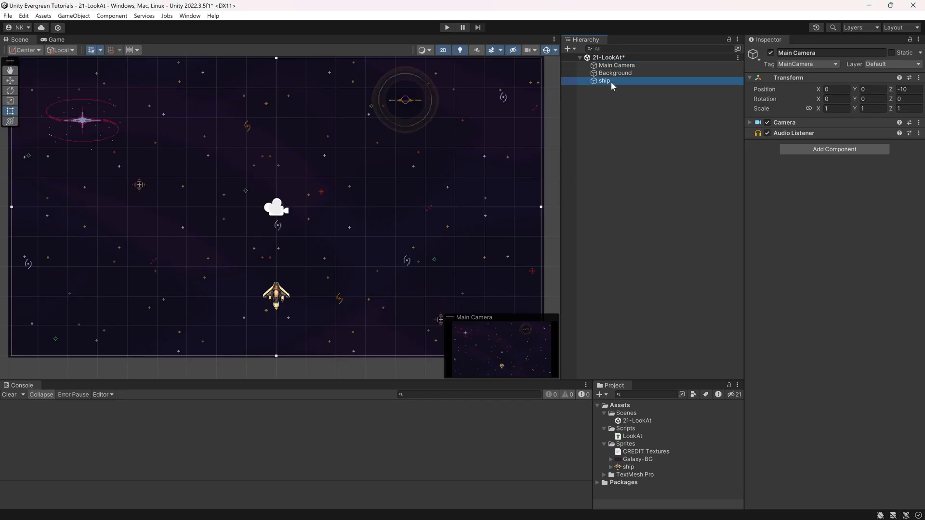
Step: Play the scene, stop it, and play again to watch the ship track the mouse
click(446, 27)
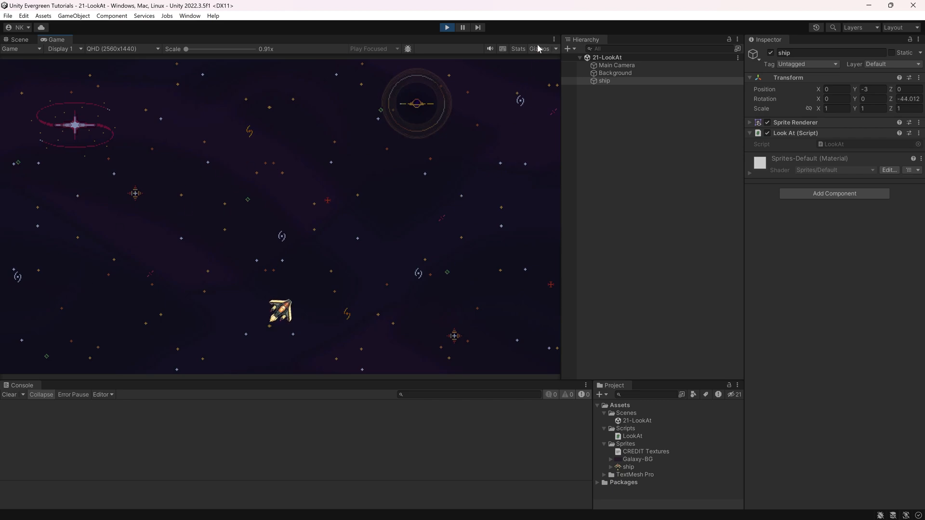
mouse_move(200, 153)
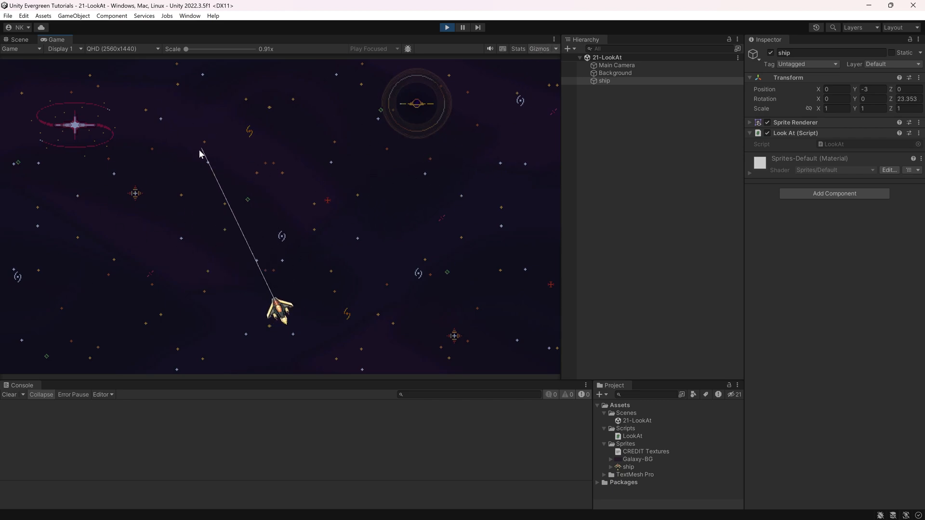
mouse_move(54, 295)
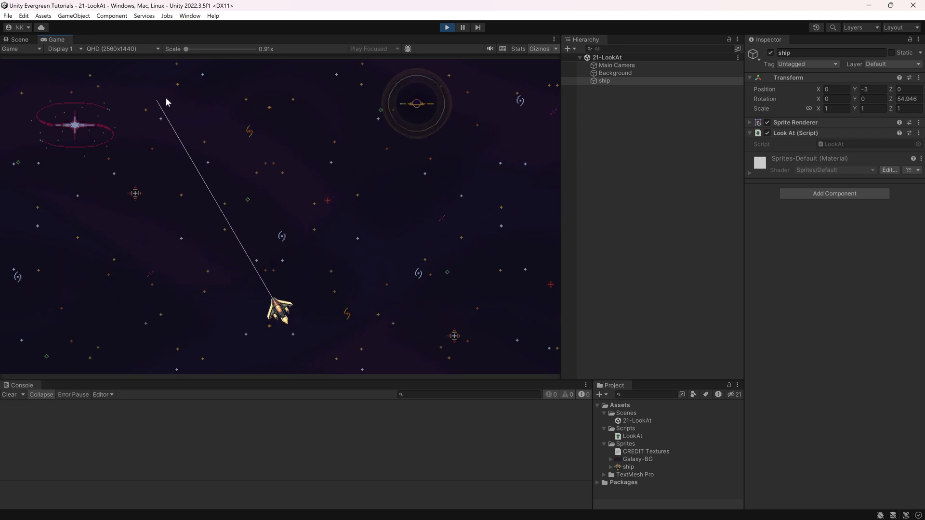
mouse_move(524, 97)
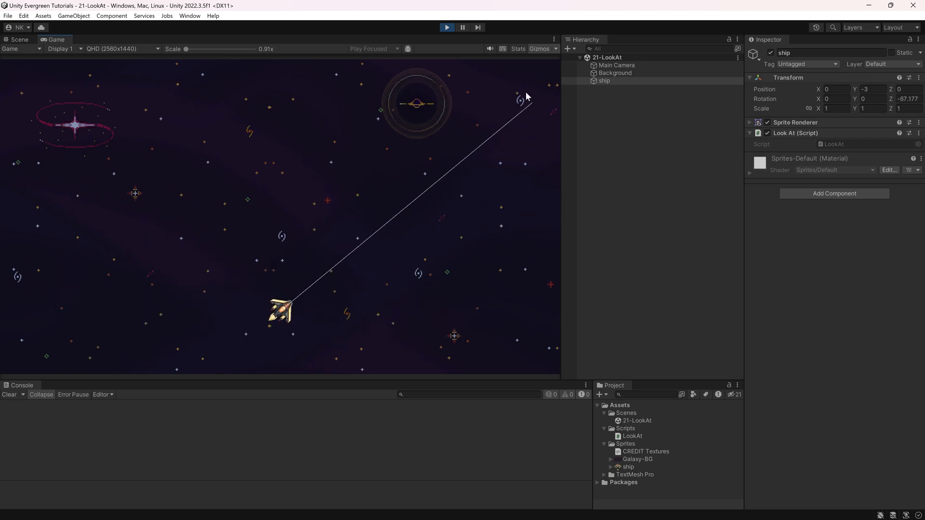
mouse_move(198, 165)
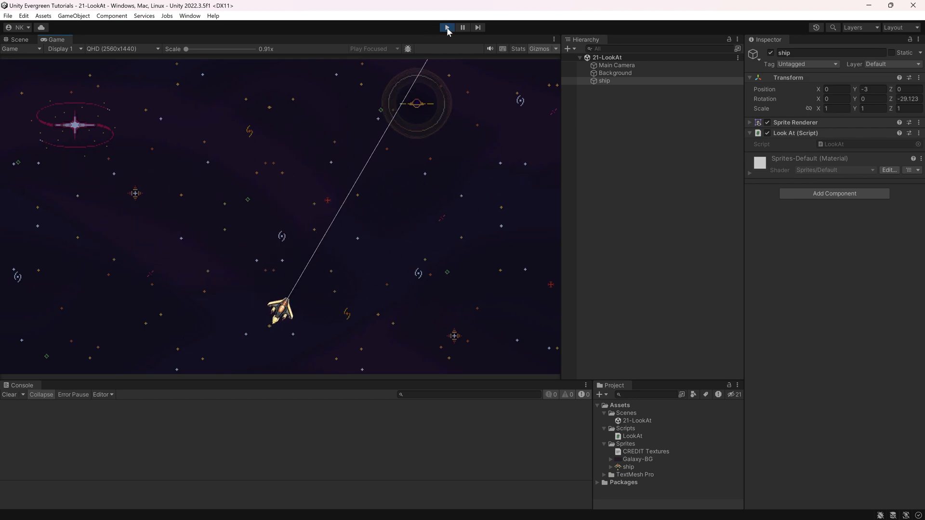
click(446, 27)
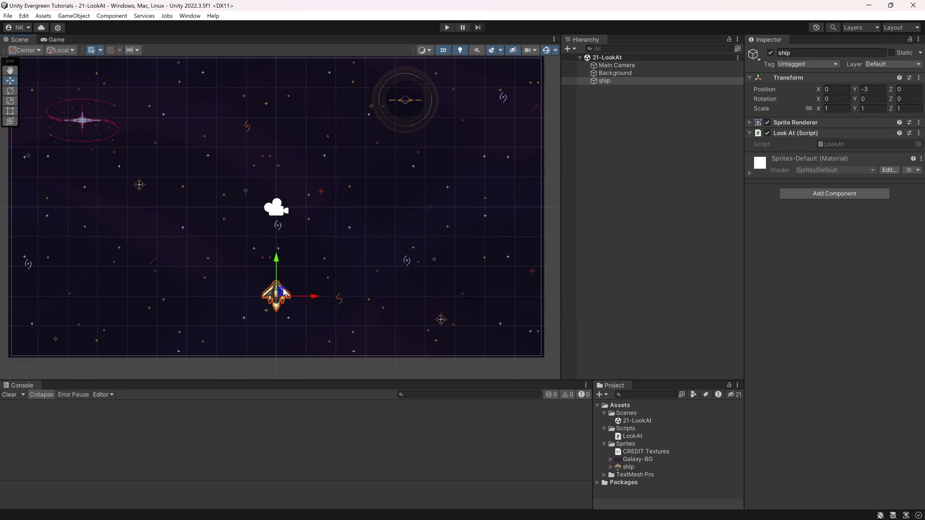
click(446, 27)
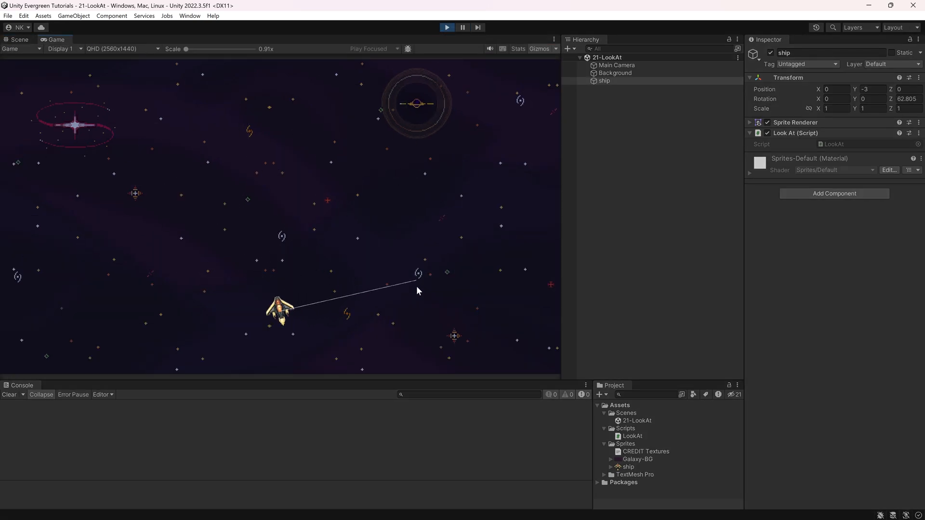
mouse_move(469, 73)
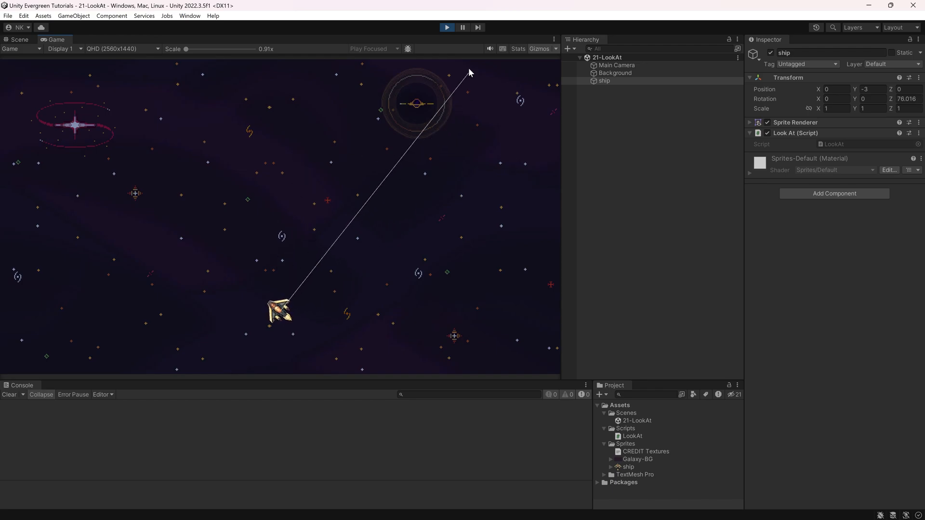